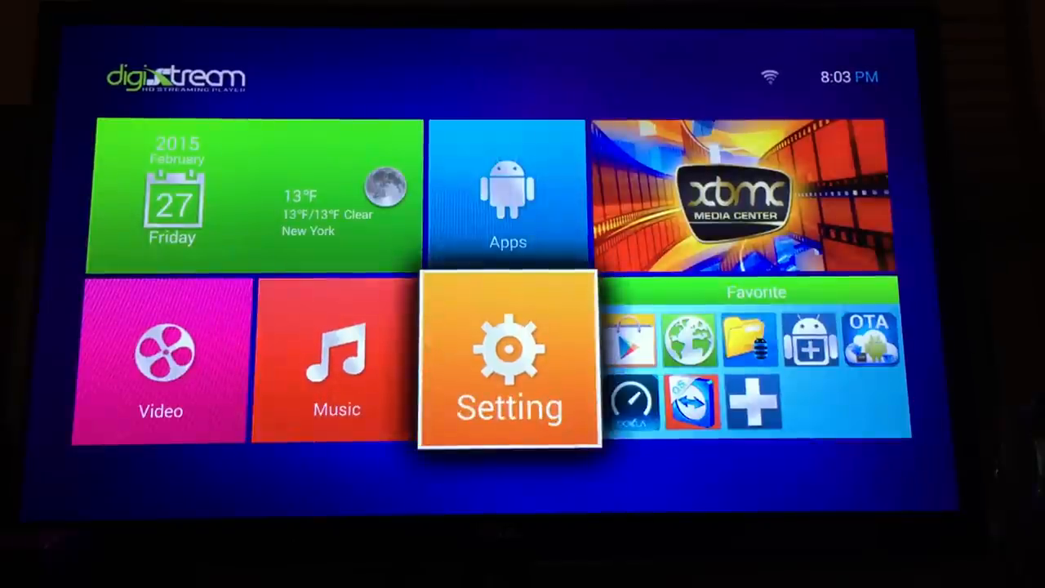
Reach the full Android system settings list from the launcher's Setting tile.
click(509, 359)
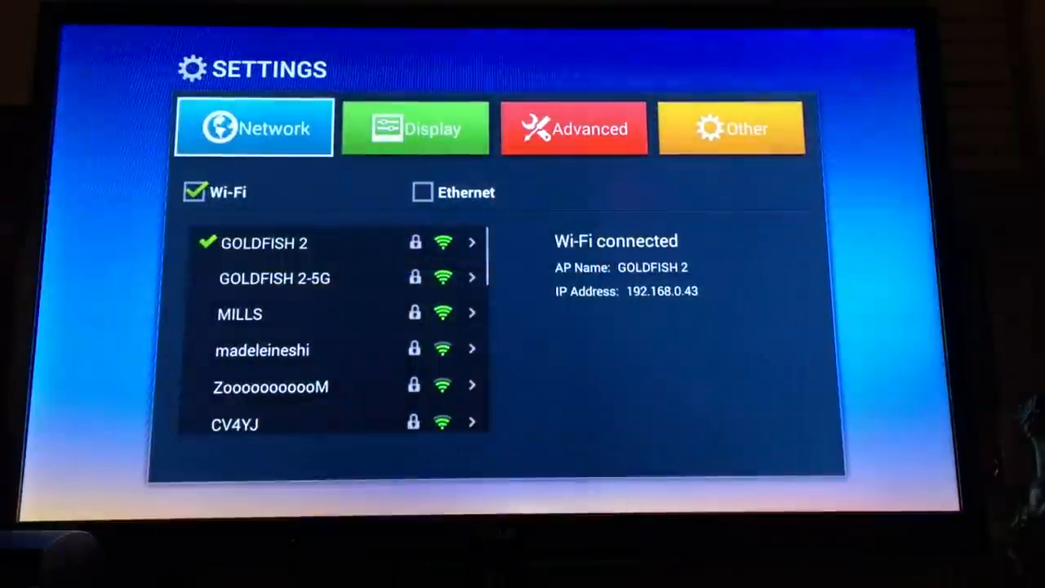
click(730, 128)
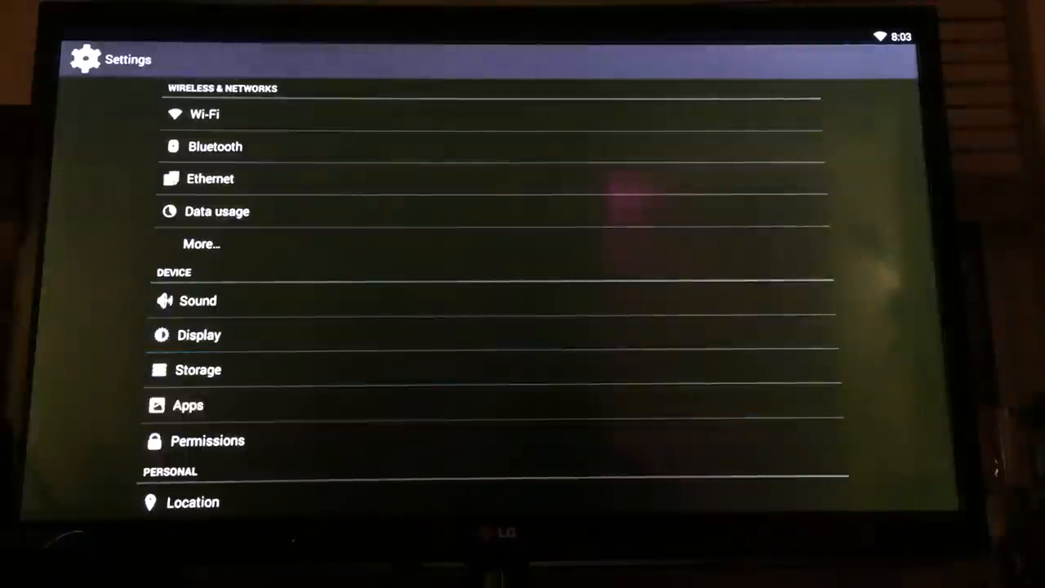
Uninstall XBMC 13.2 from its app info page and confirm with OK.
click(187, 405)
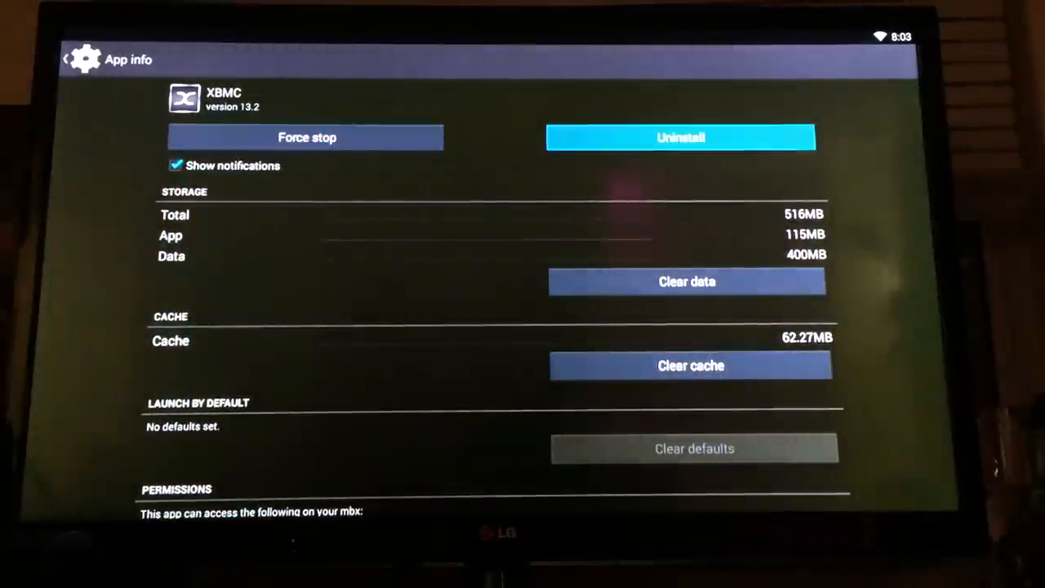
click(680, 137)
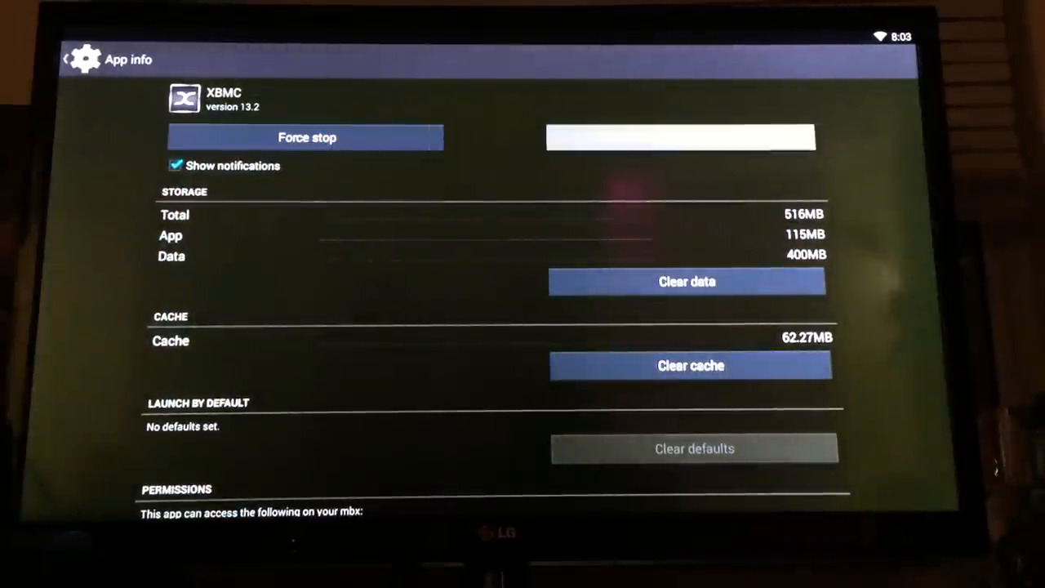
click(679, 137)
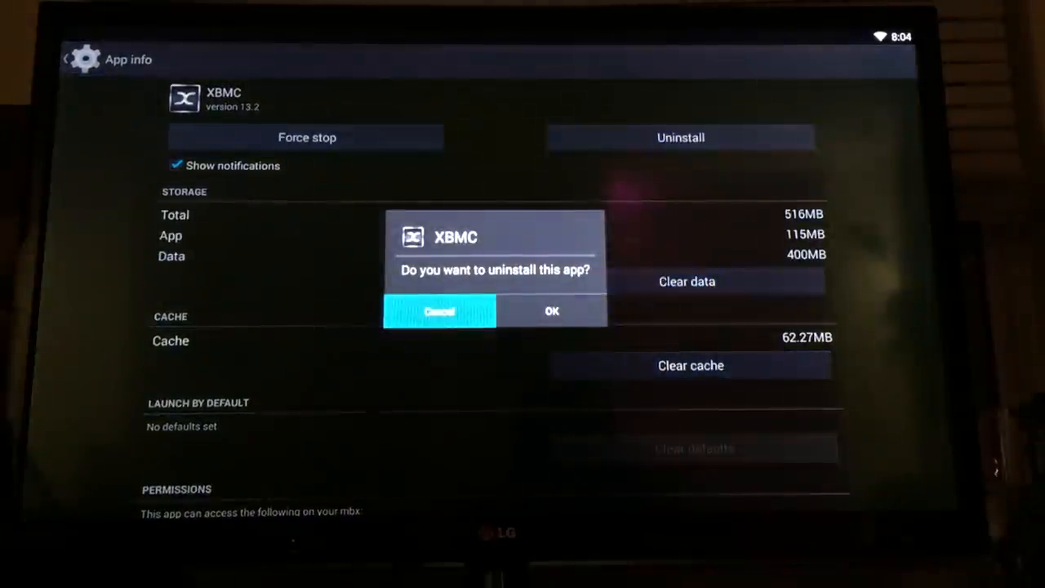
click(552, 310)
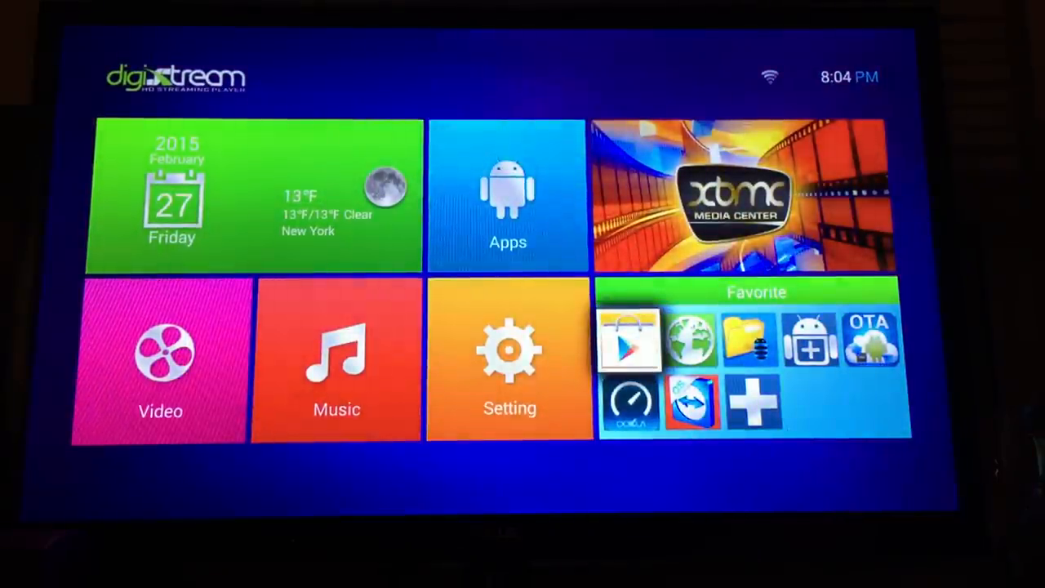
mouse_move(508, 196)
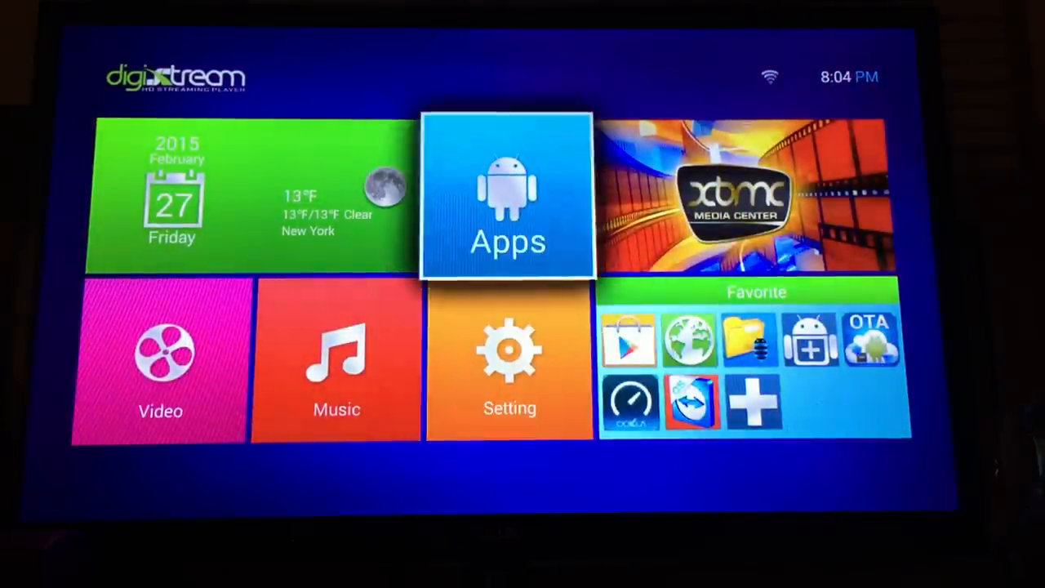
Launch File Manager HD from Apps and browse to the /system/preinstall folder's XBMC apk.
click(509, 199)
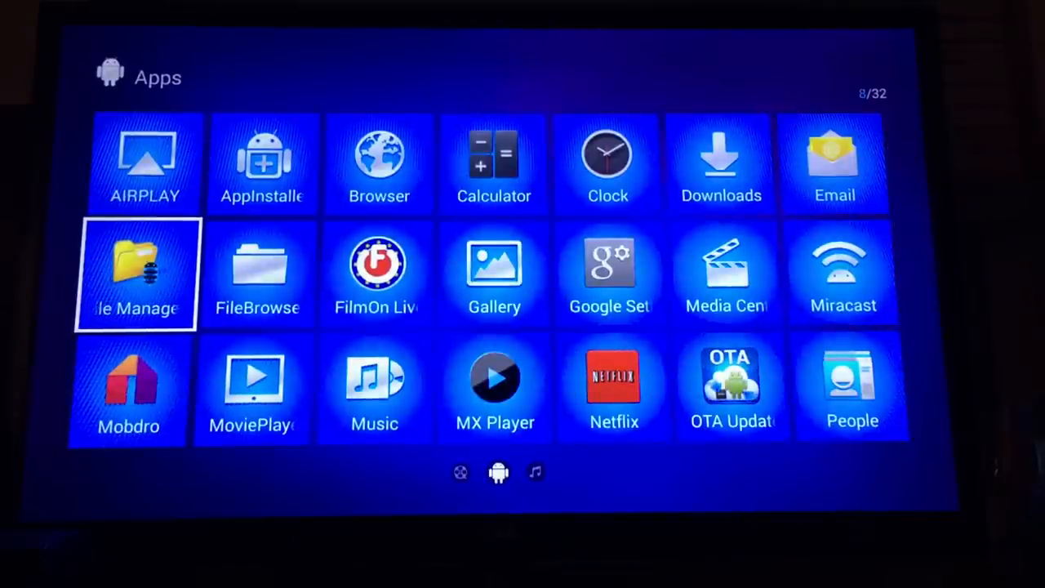
click(136, 275)
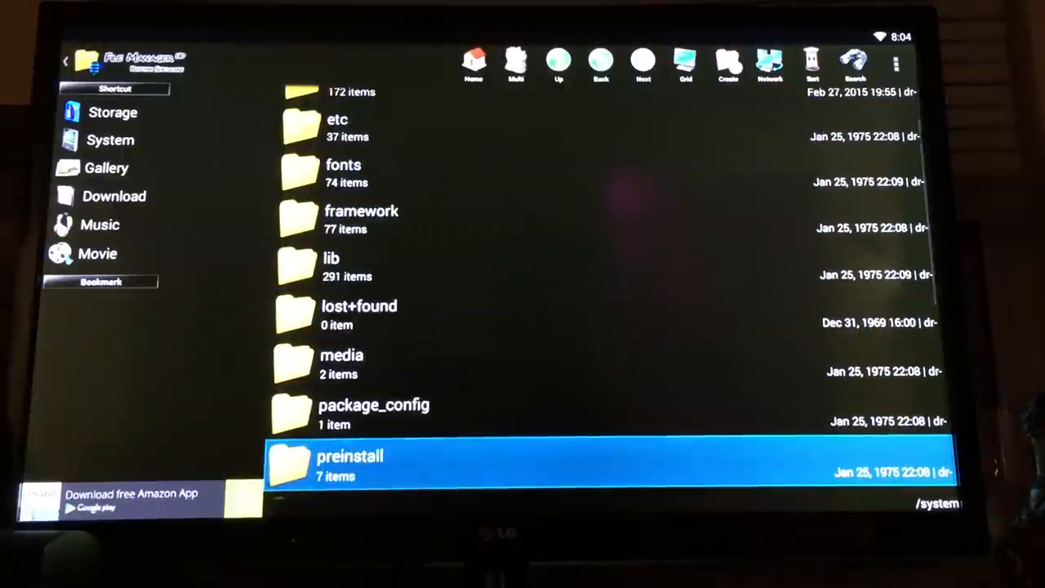
double_click(350, 466)
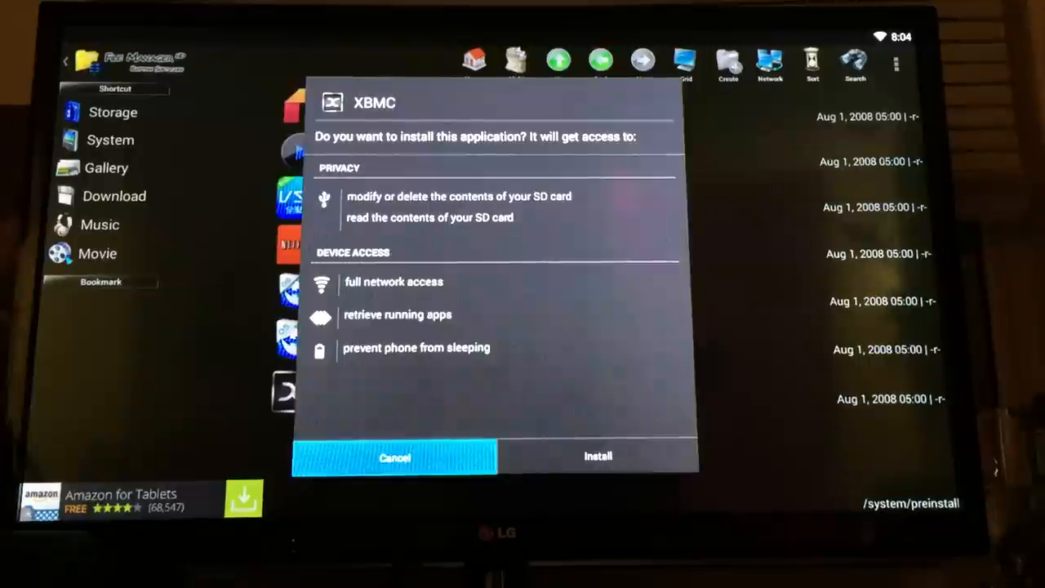
Install the XBMC package until the 'App installed' confirmation shows.
click(597, 456)
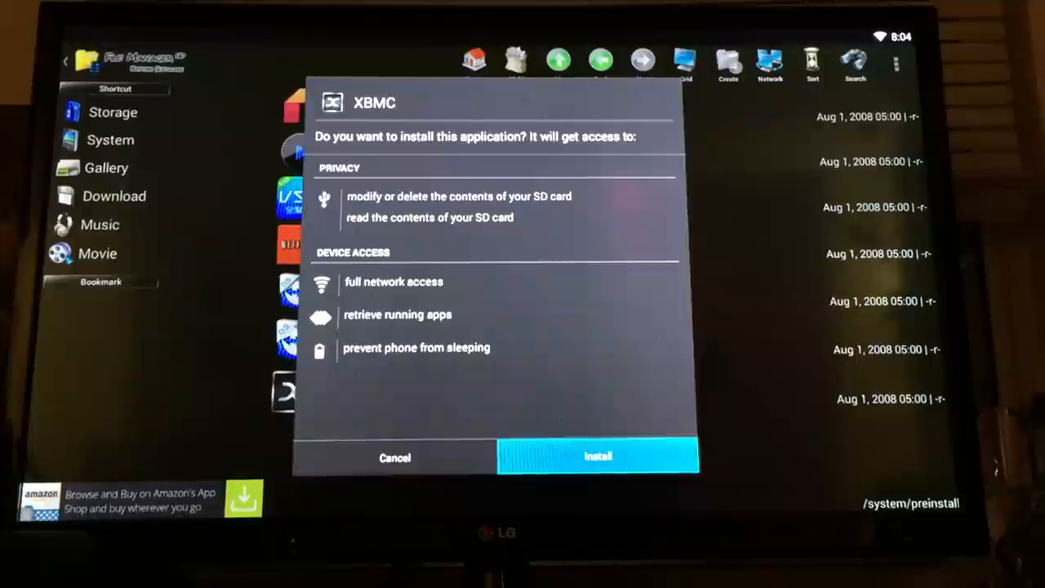
click(598, 458)
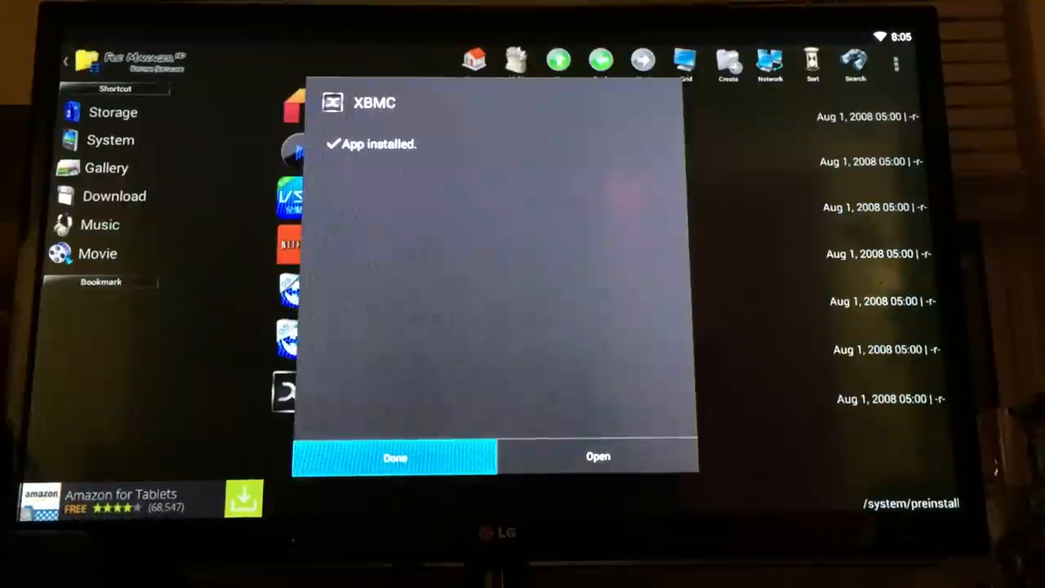
Start the newly installed XBMC from the App installed dialog.
click(395, 456)
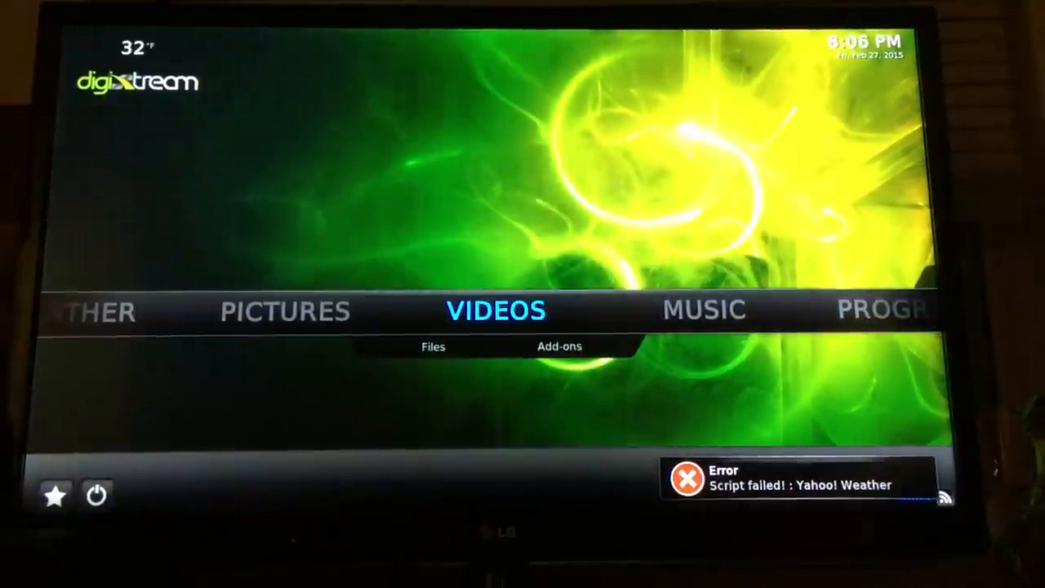
Install plugin.video.dragonwizard.zip via System > Settings > Add-ons > Install from zip file > DragonWizard.
key(Right)
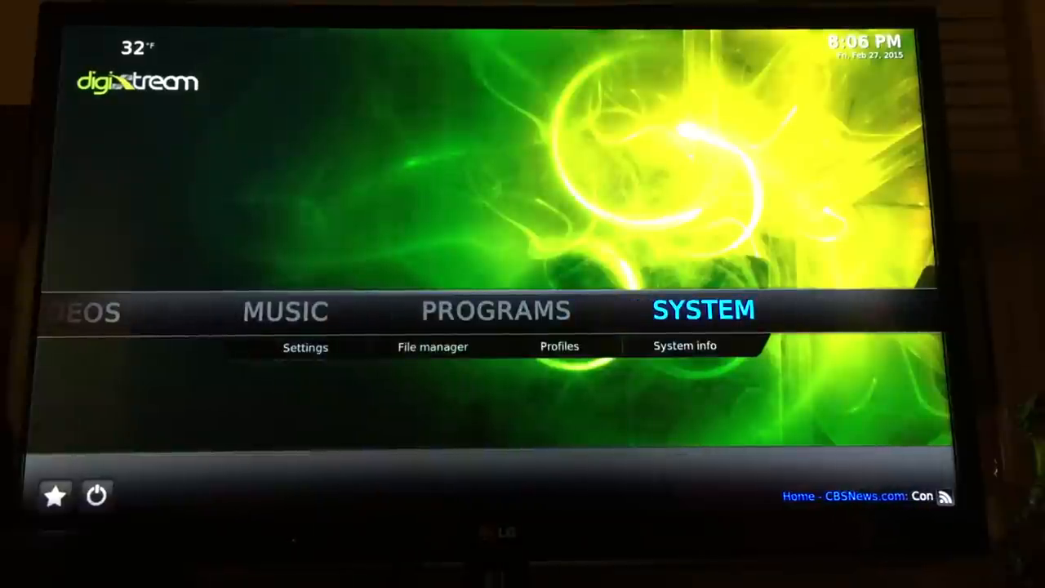
click(305, 346)
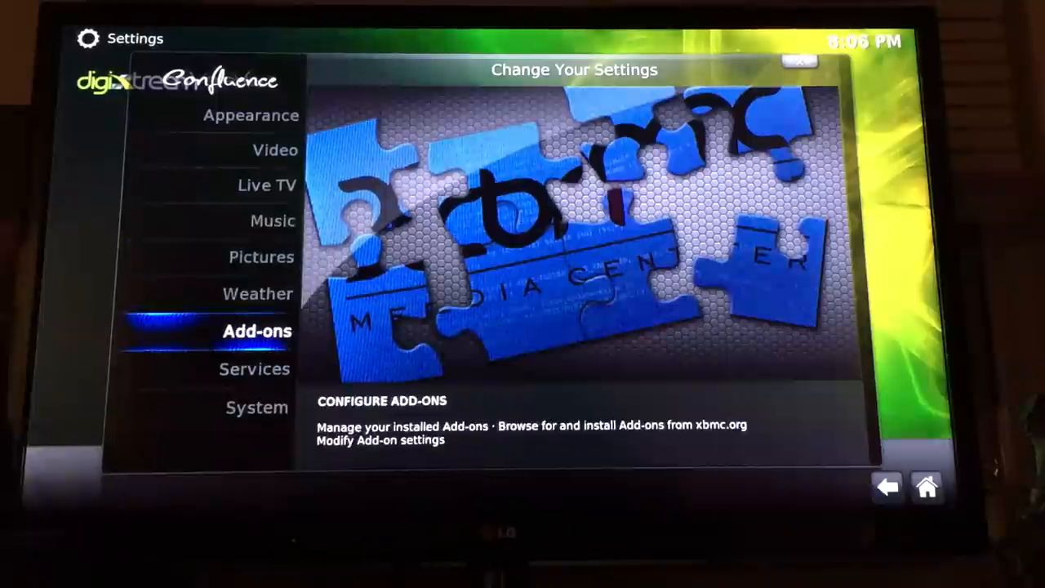
click(257, 330)
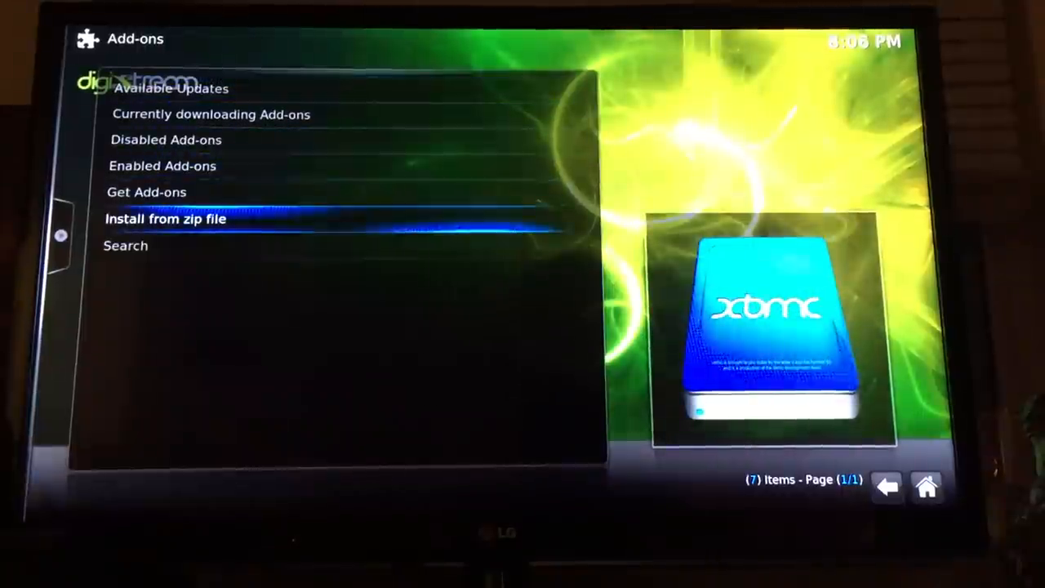
click(167, 219)
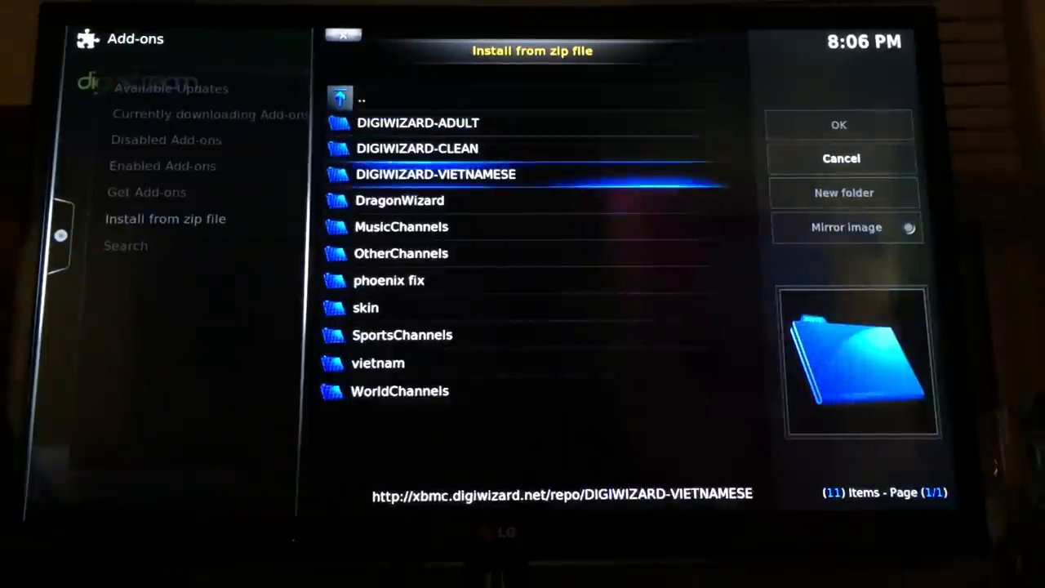
click(399, 199)
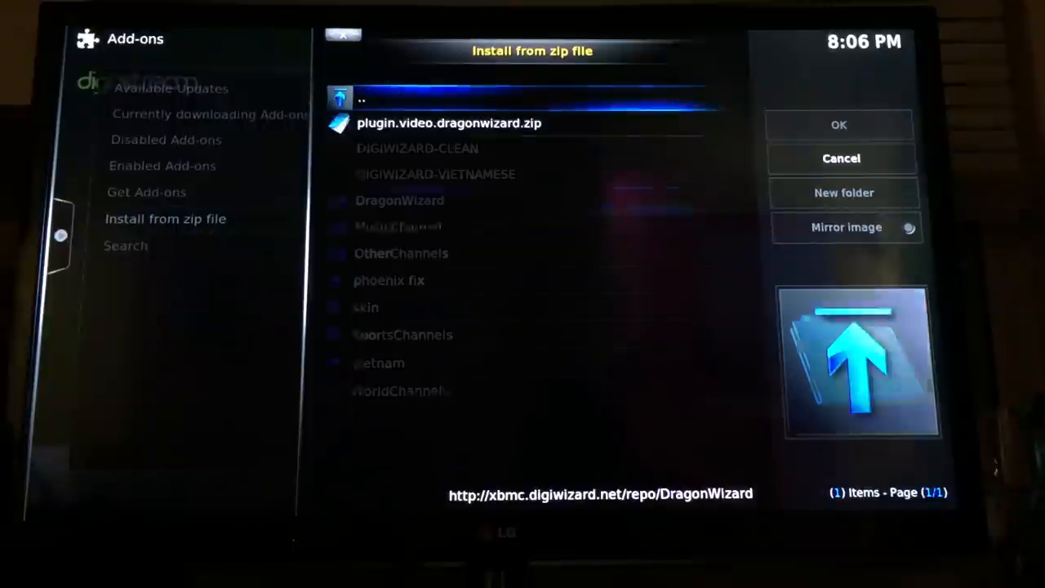
click(449, 124)
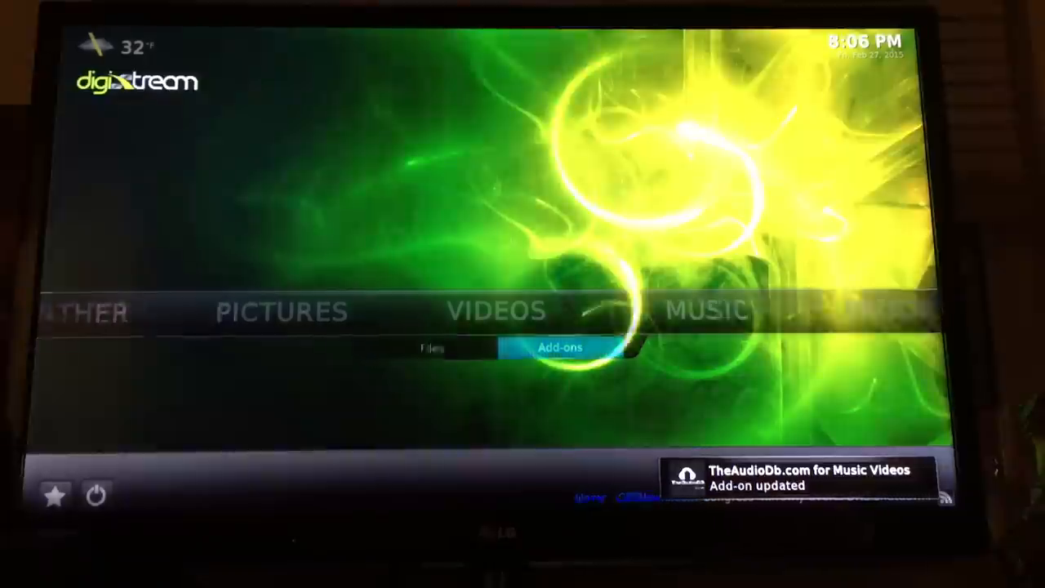
Launch Dragon Wizard from Videos > Add-ons and dismiss its Version Check with OK.
click(560, 346)
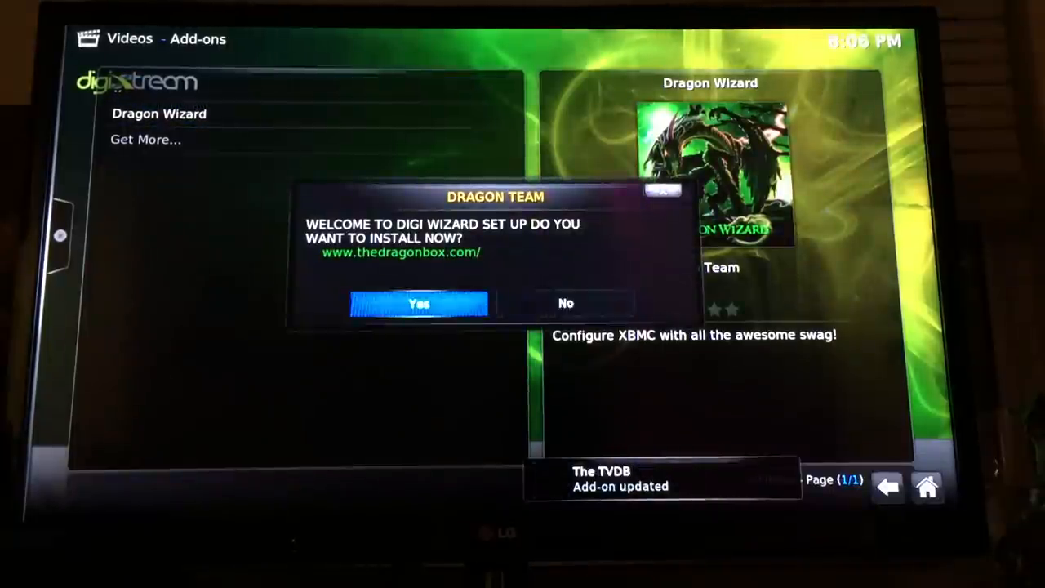
click(420, 302)
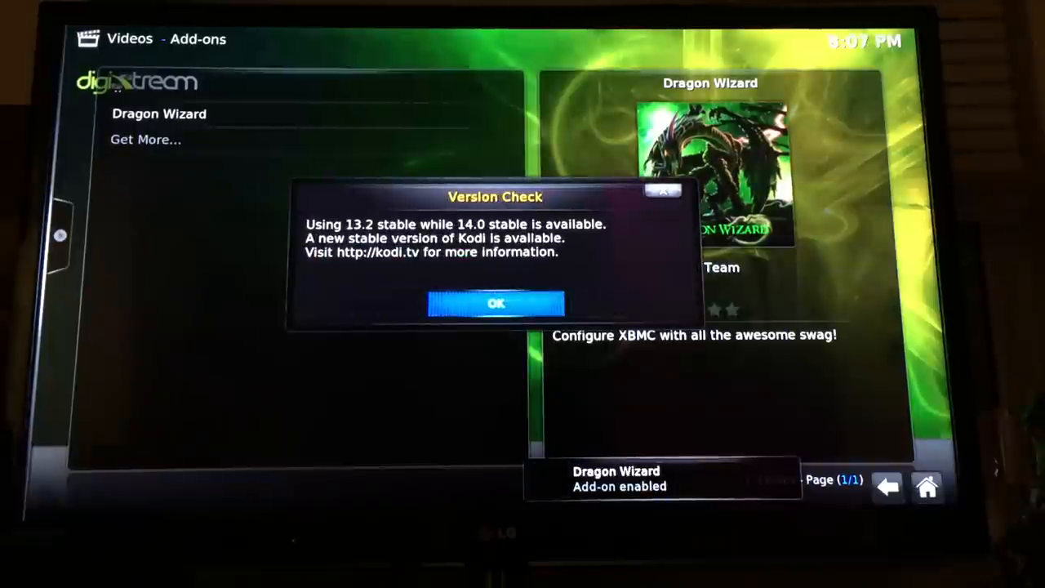
click(497, 302)
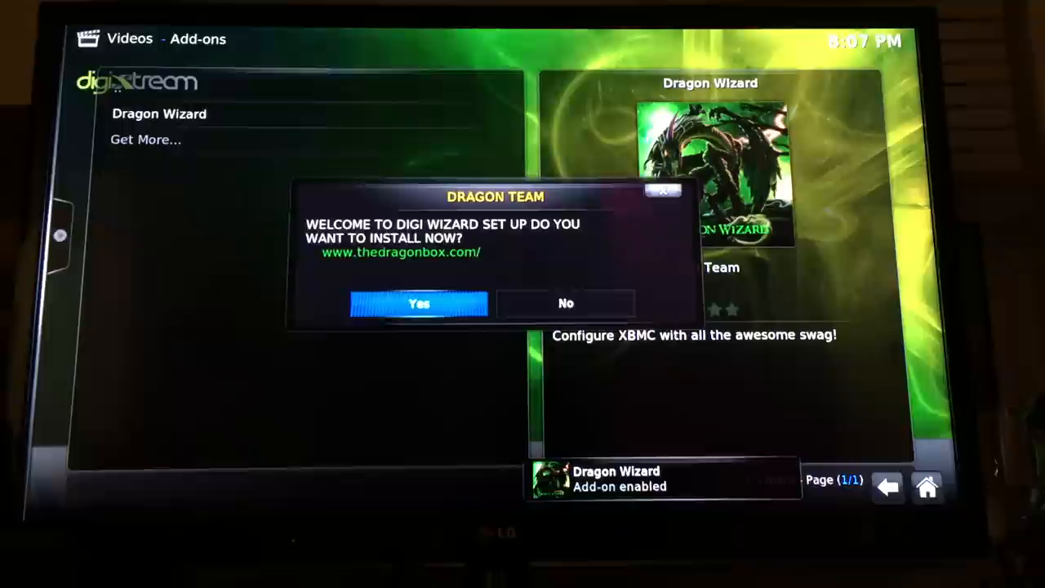
Accept the Dragon Team welcome with Yes and return home showing Genesis, Ororo TV and Dragon Streams.
click(418, 302)
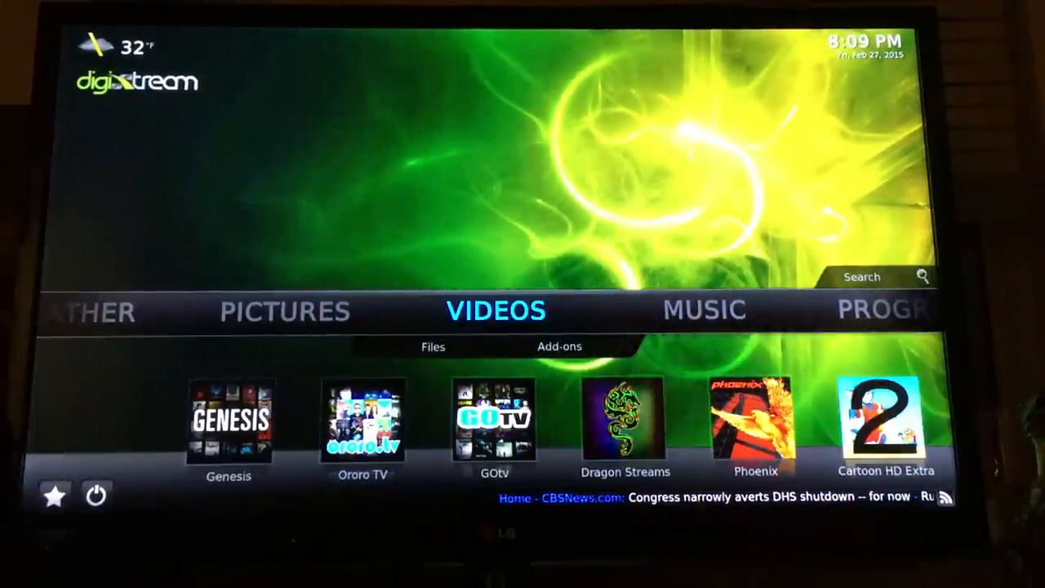
click(433, 346)
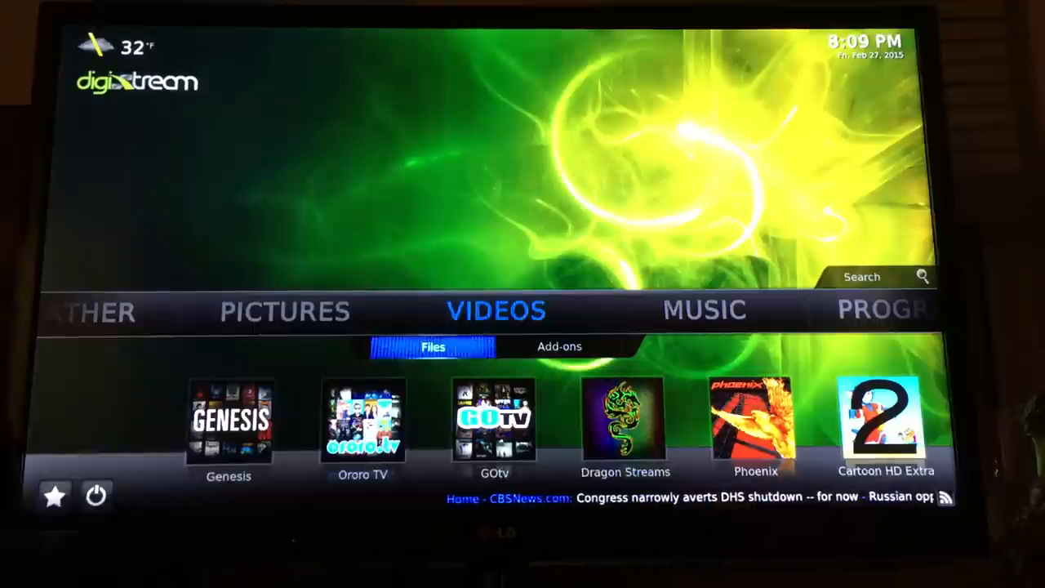